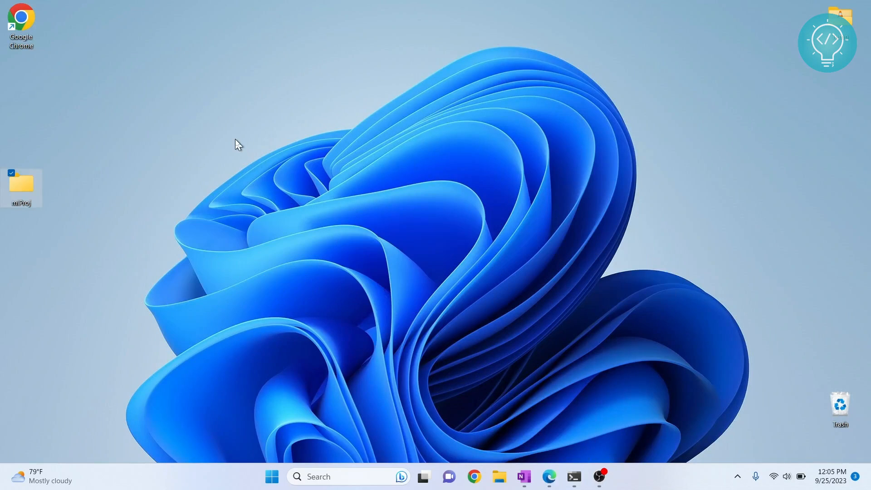
# Drag the mlProj folder up to sit just below the Google Chrome shortcut.
pyautogui.moveTo(20, 188); pyautogui.dragTo(21, 77)
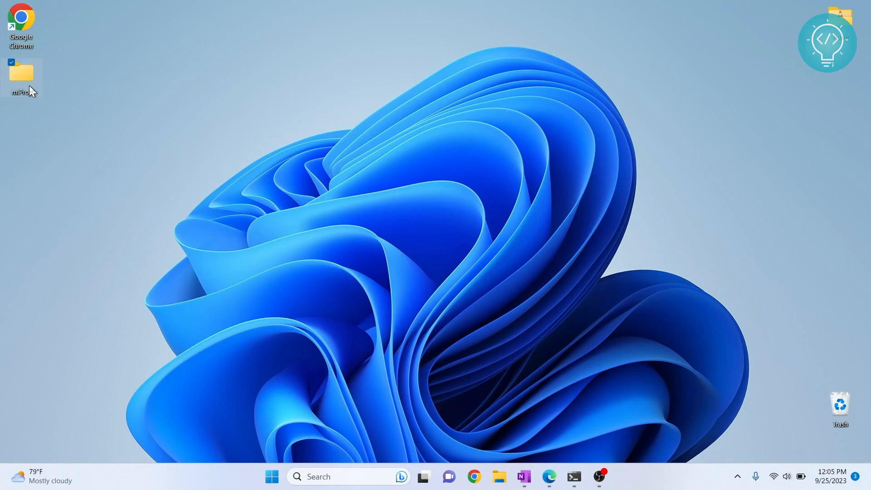
pyautogui.moveTo(19, 84)
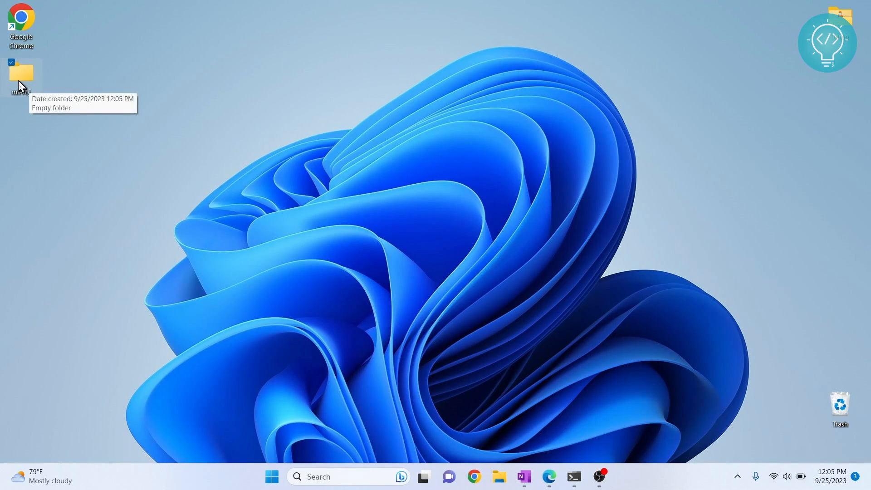
# Open the empty mlProj folder and launch a PowerShell window inside it.
pyautogui.doubleClick(19, 73)
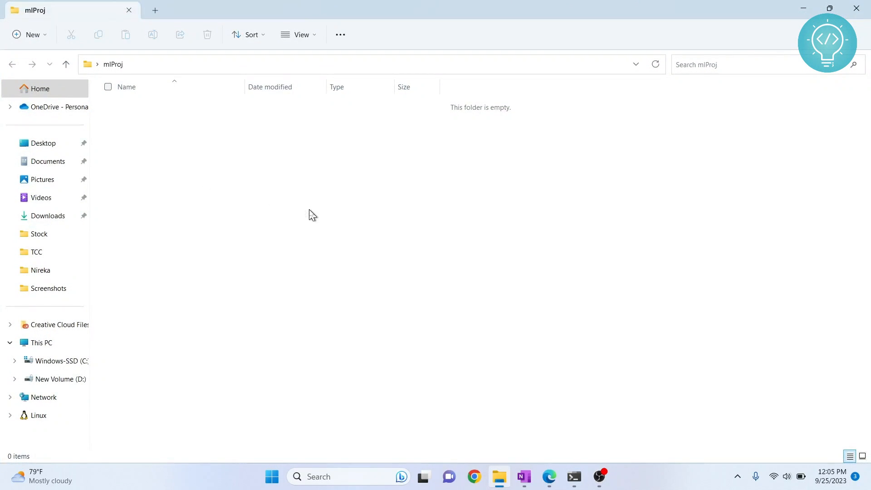
pyautogui.rightClick(313, 215)
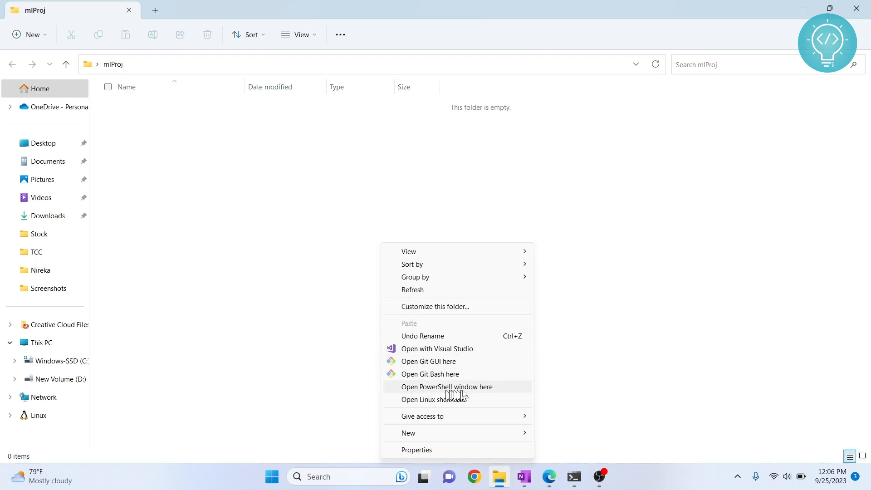
pyautogui.moveTo(448, 392)
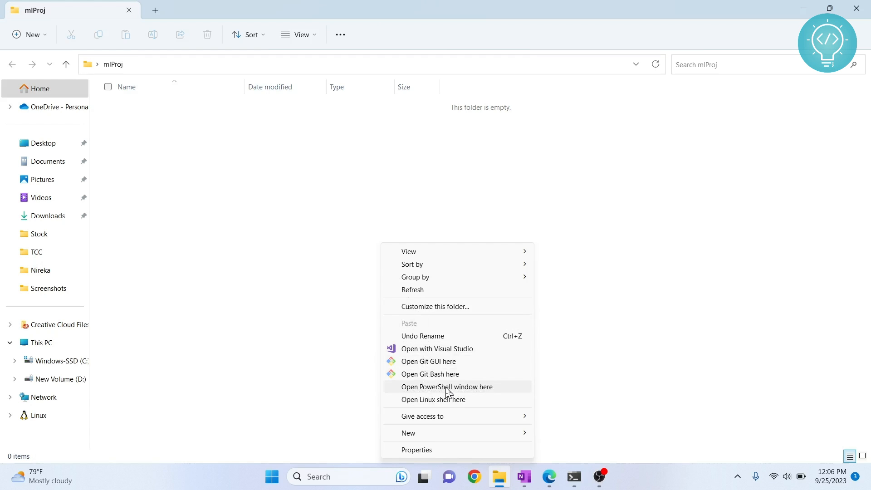
pyautogui.moveTo(420, 397)
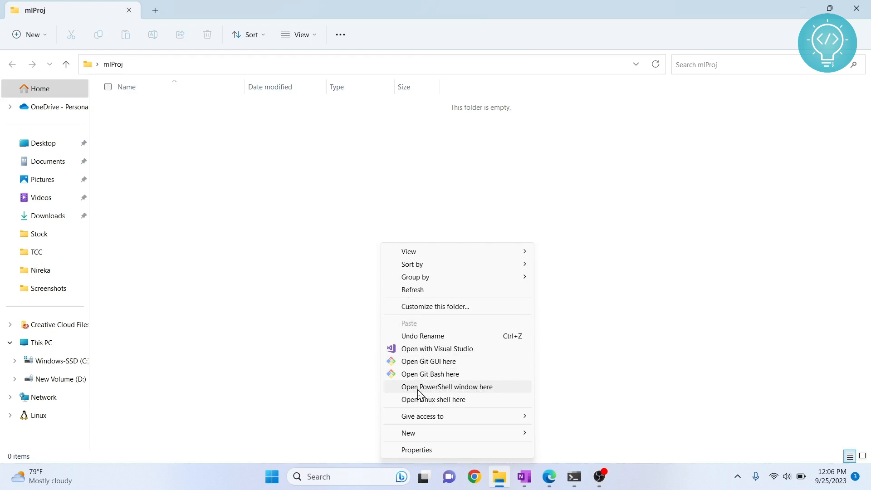
pyautogui.click(446, 387)
pyautogui.write('p')
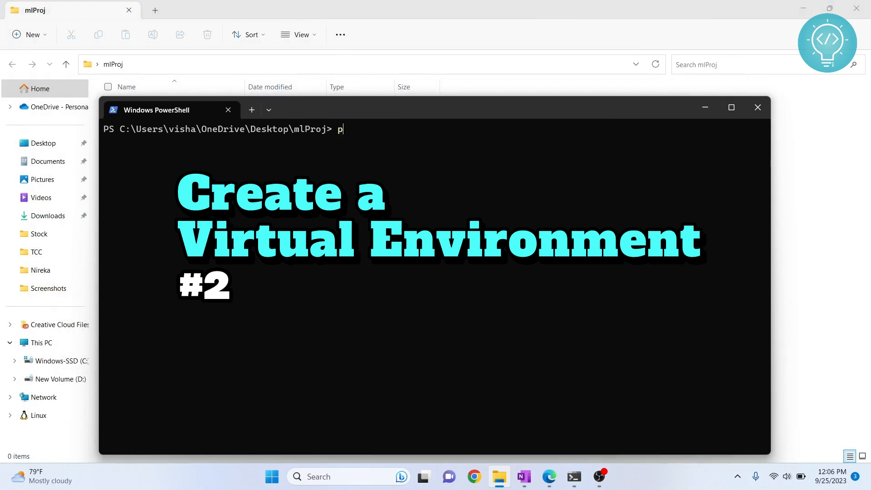
# Run 'python -m venv my_venv' to create the my_venv environment in mlProj.
pyautogui.write('ython -m venv')
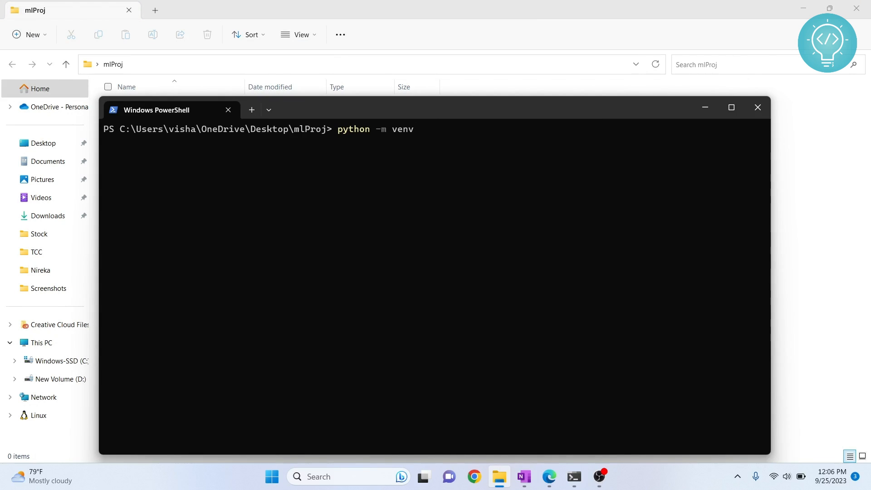
pyautogui.write('my_venv')
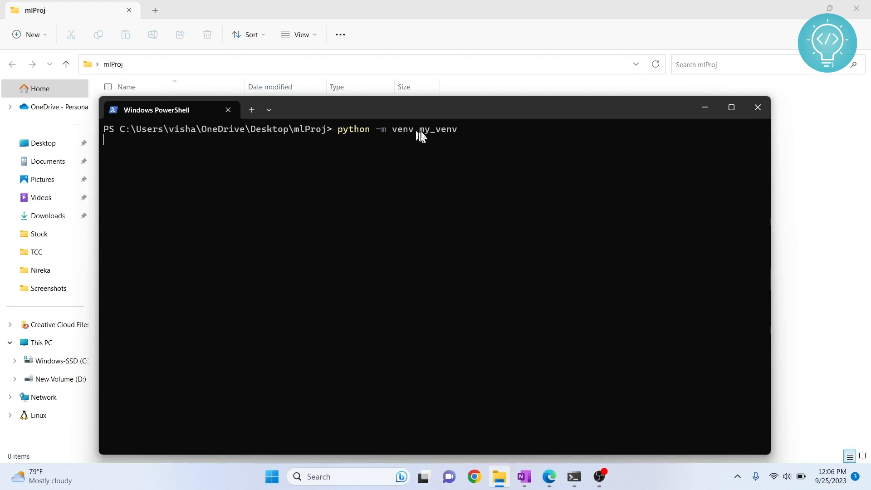
pyautogui.moveTo(357, 138)
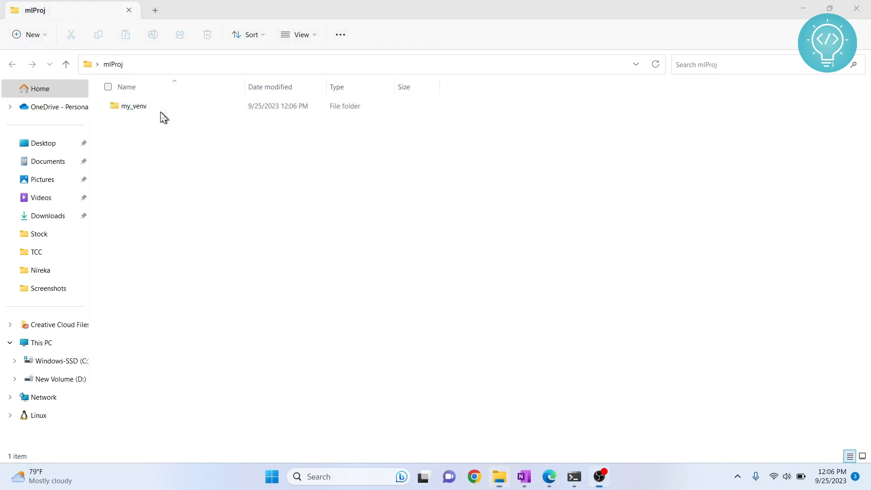
# Return to PowerShell and run .\my_venv\Scripts\activate to activate my_venv.
pyautogui.press('alt+tab')
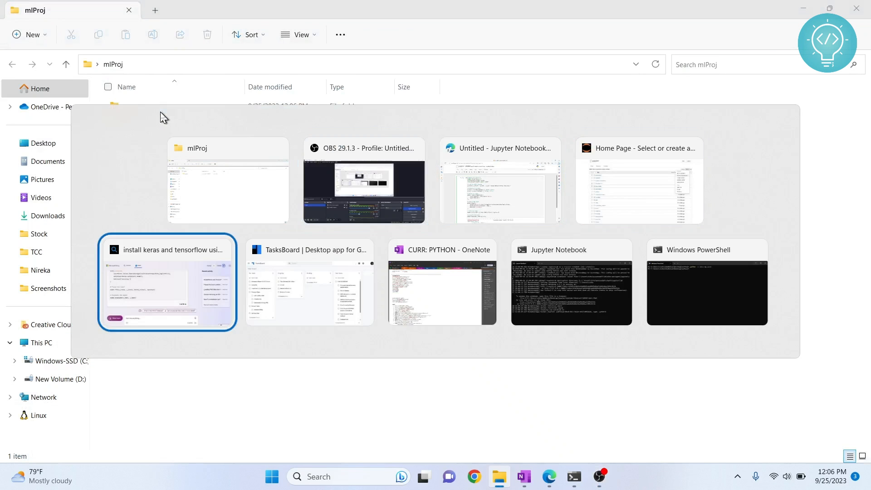
pyautogui.click(707, 292)
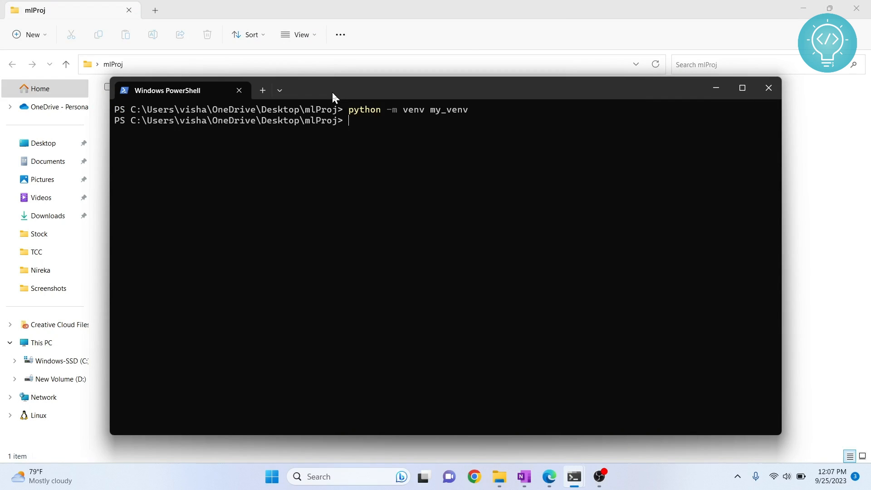
pyautogui.write('my_')
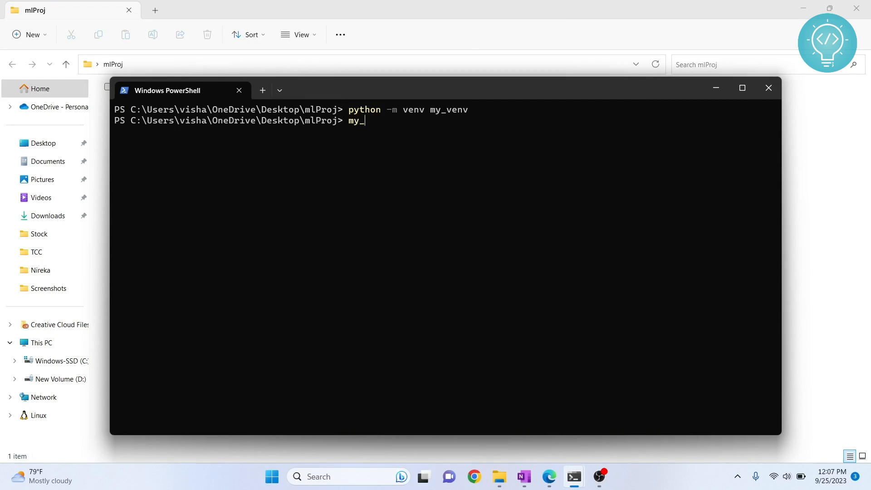
pyautogui.write('.\\my_venv\\')
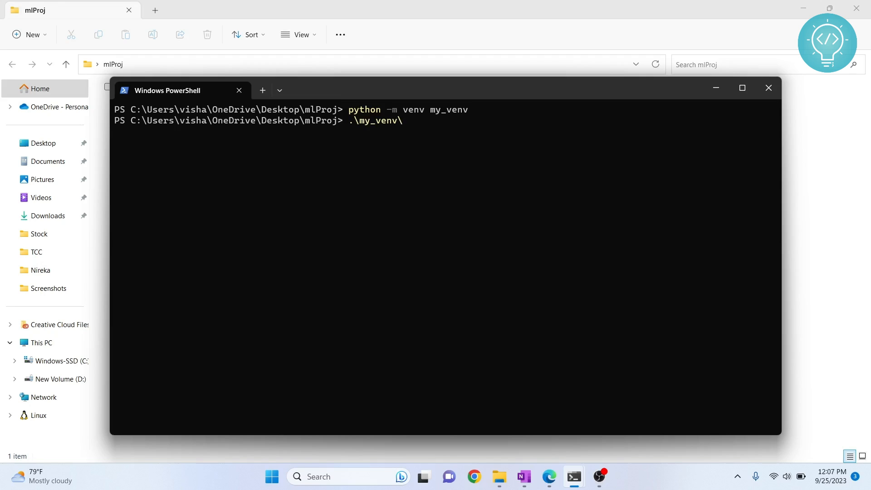
pyautogui.write('Sc')
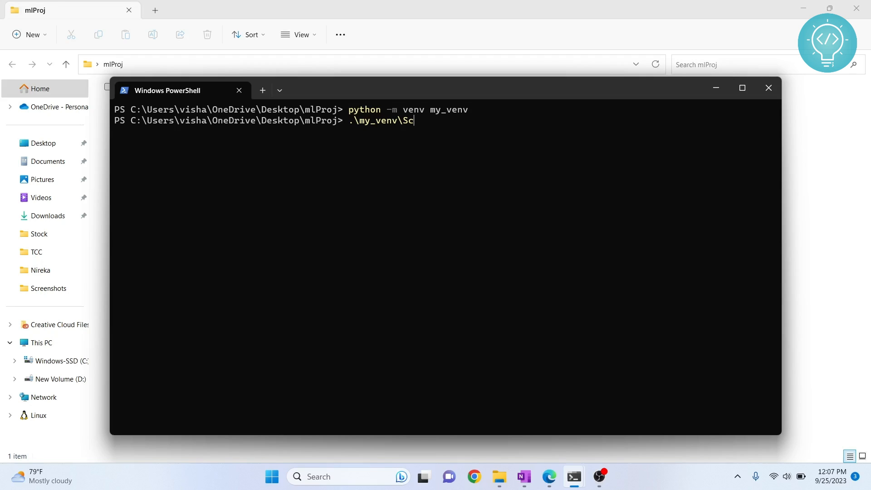
pyautogui.write('ripts\\activate')
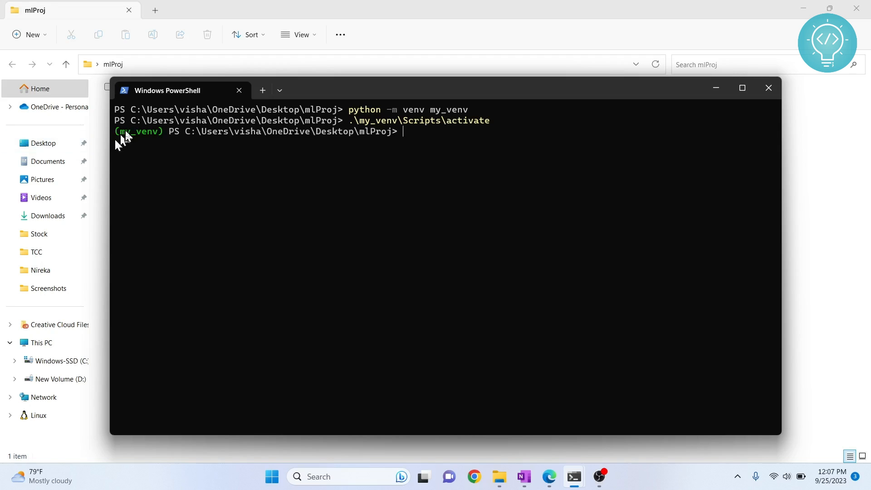
pyautogui.moveTo(123, 132)
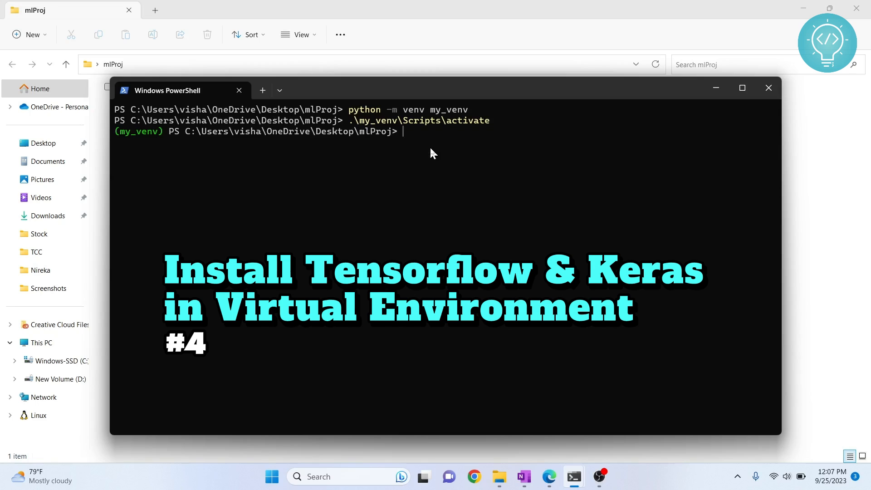
# Run 'pip install tensorflow', then 'pip install keras' in my_venv.
pyautogui.write('pip install ten')
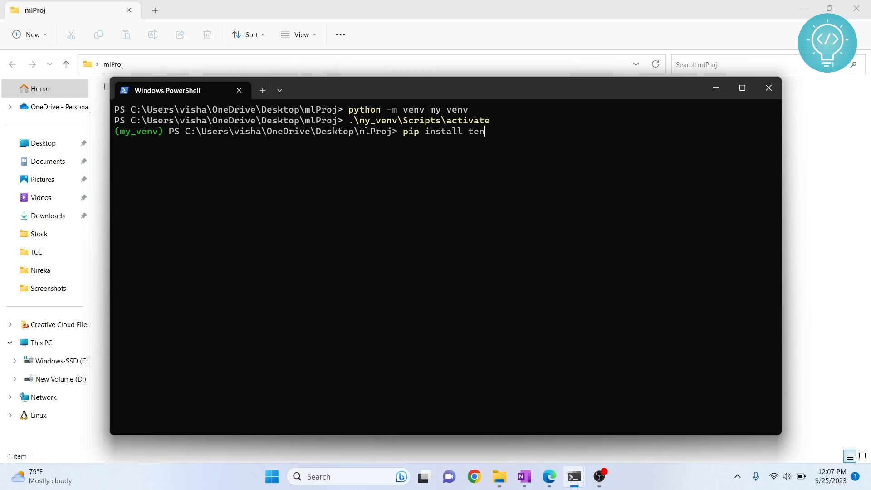
pyautogui.press('Enter')
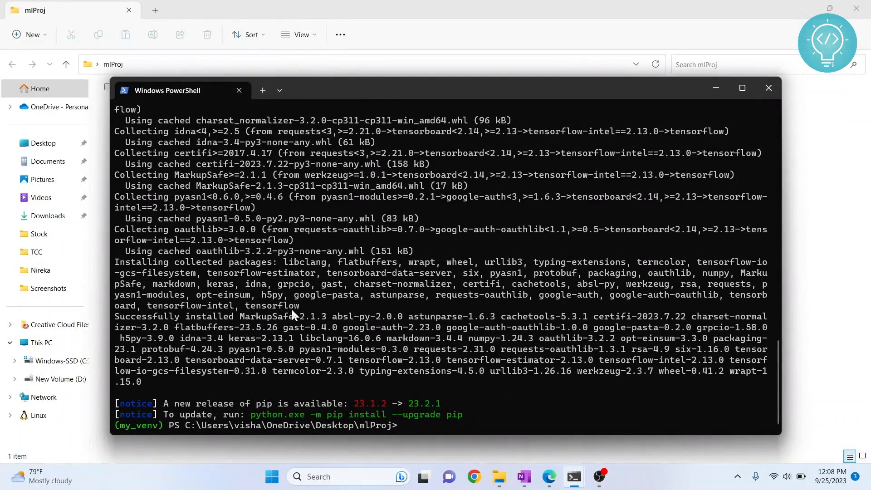
pyautogui.write('pip install keras')
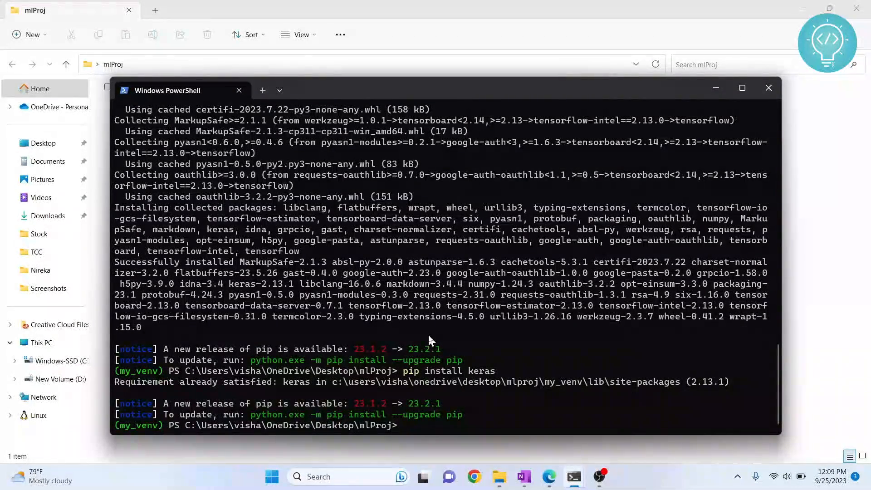
pyautogui.moveTo(550, 489)
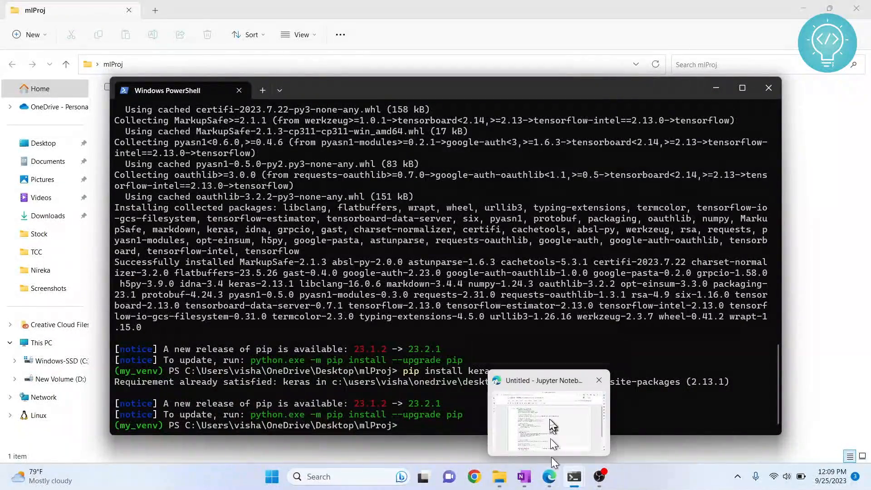
# Switch to the Untitled notebook and scroll through the tensorflow ModuleNotFoundError output.
pyautogui.click(547, 422)
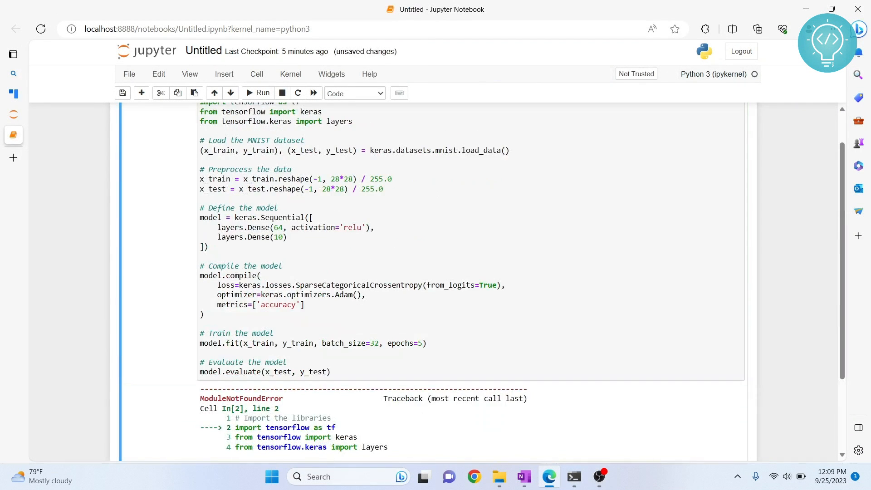
pyautogui.scroll(-3)
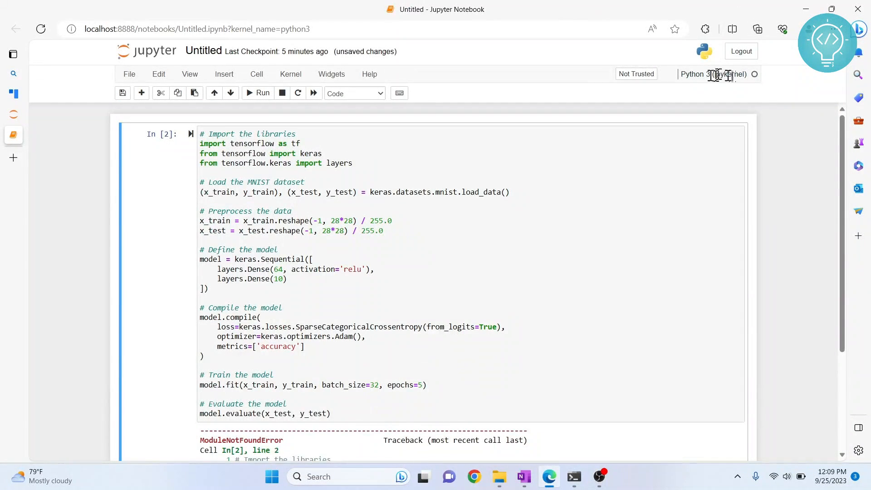
pyautogui.moveTo(577, 397)
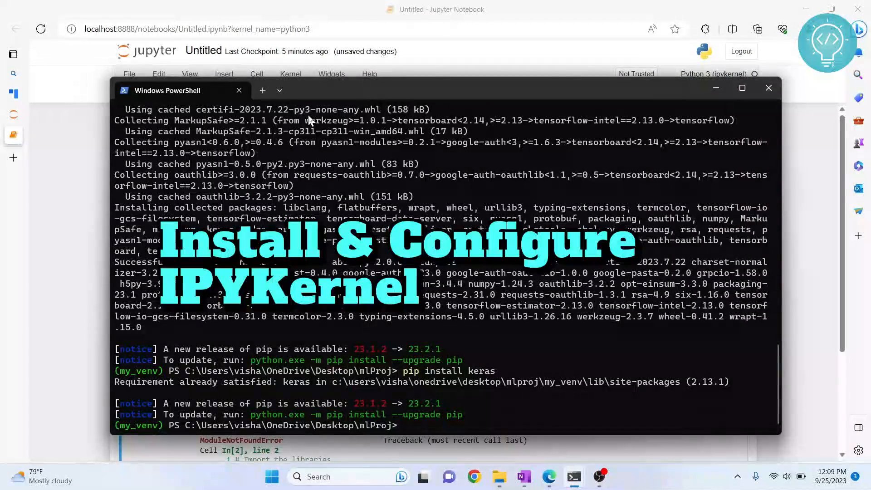
# Install ipykernel and run 'python -m ipykernel install --user --name ML-KERNEL'.
pyautogui.write('pip')
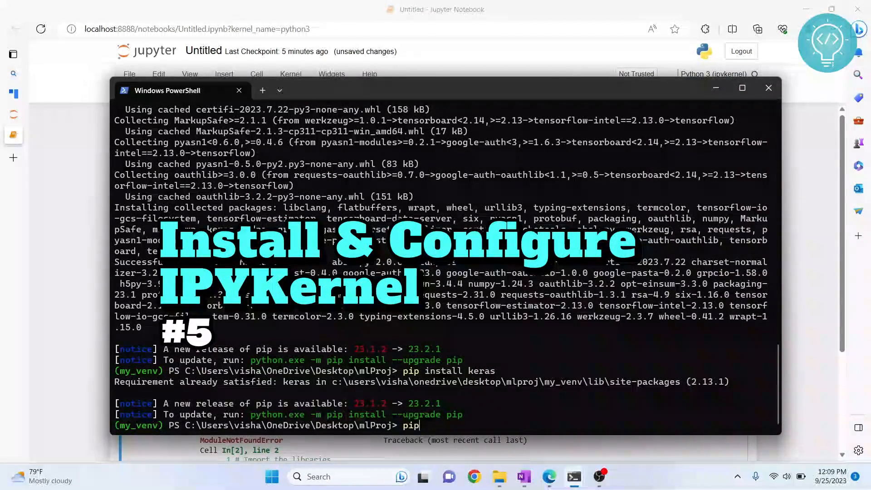
pyautogui.write('install ipyker')
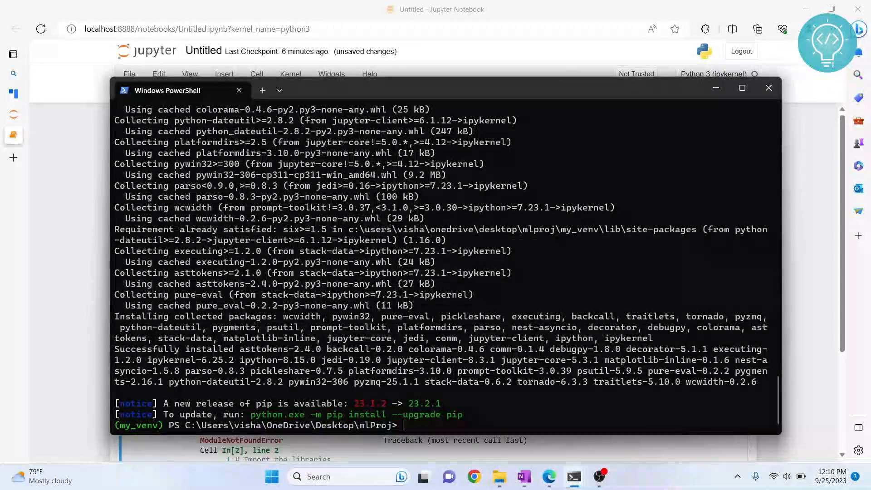
pyautogui.write('python')
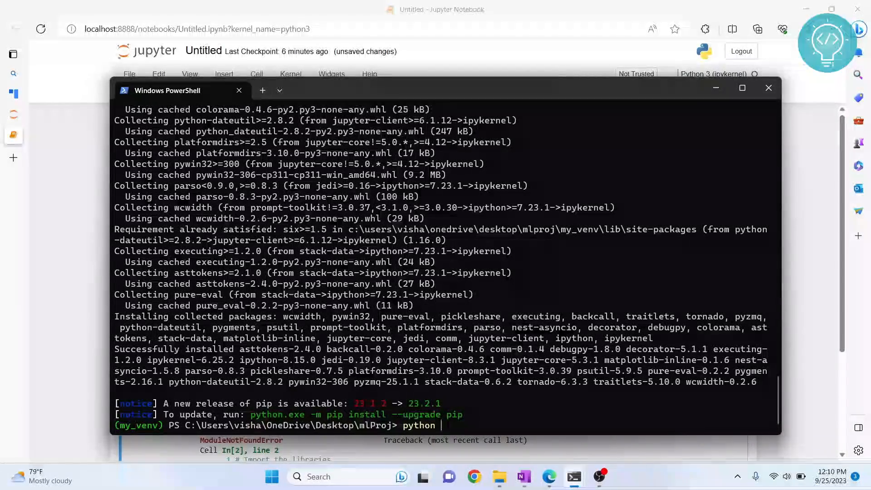
pyautogui.write('-m ipyker')
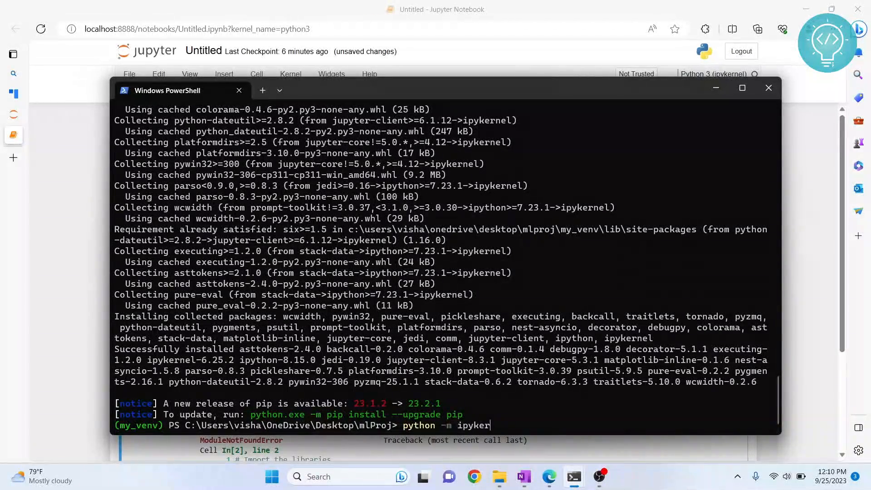
pyautogui.write('nel install -')
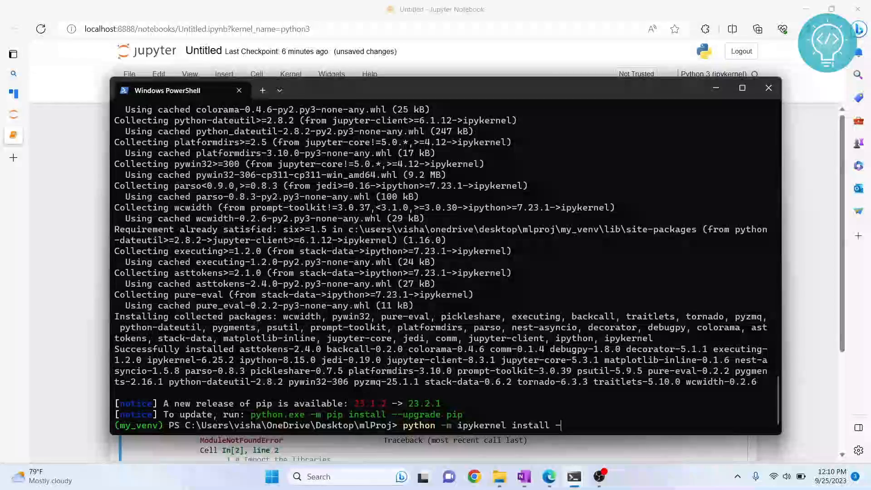
pyautogui.write('-user --name')
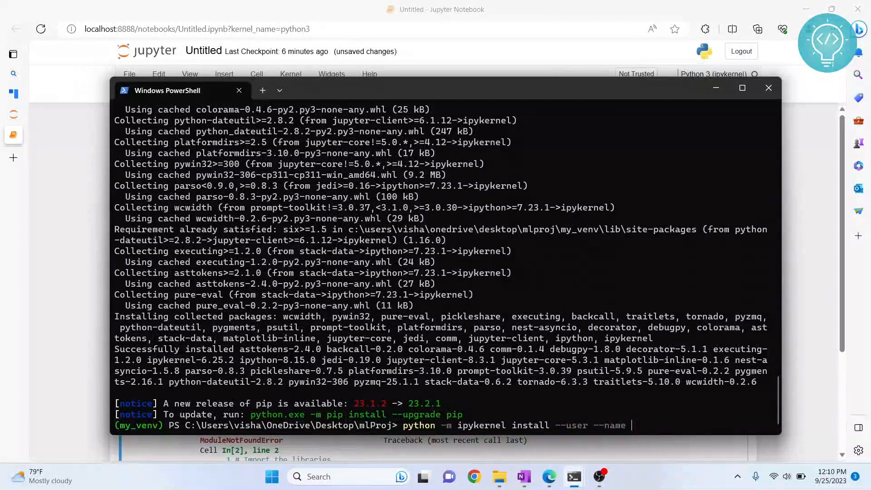
pyautogui.write('ML-KERN')
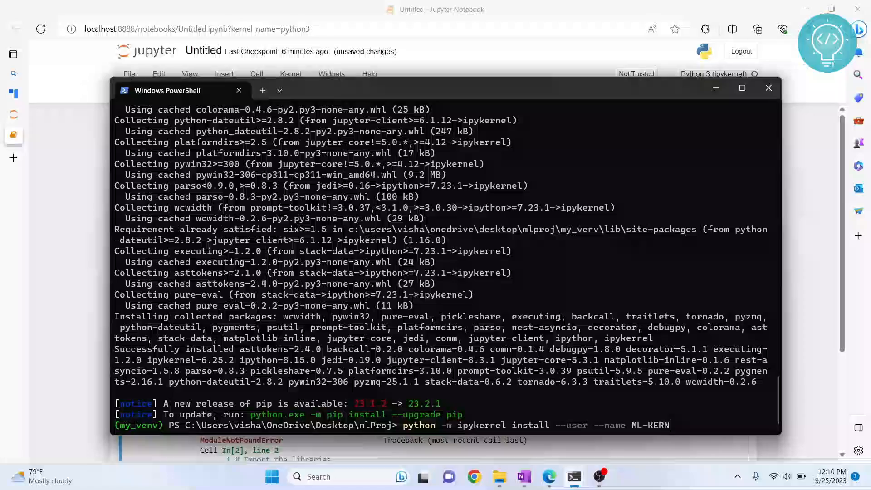
pyautogui.press('Enter')
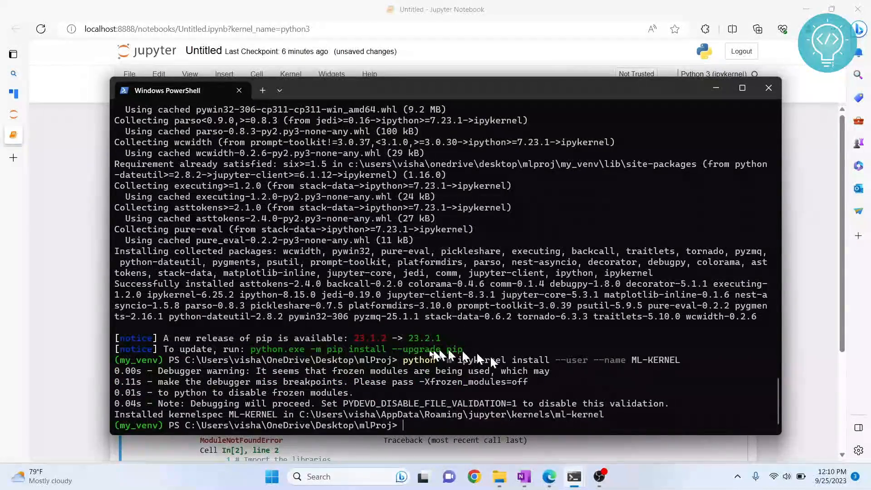
pyautogui.moveTo(522, 329)
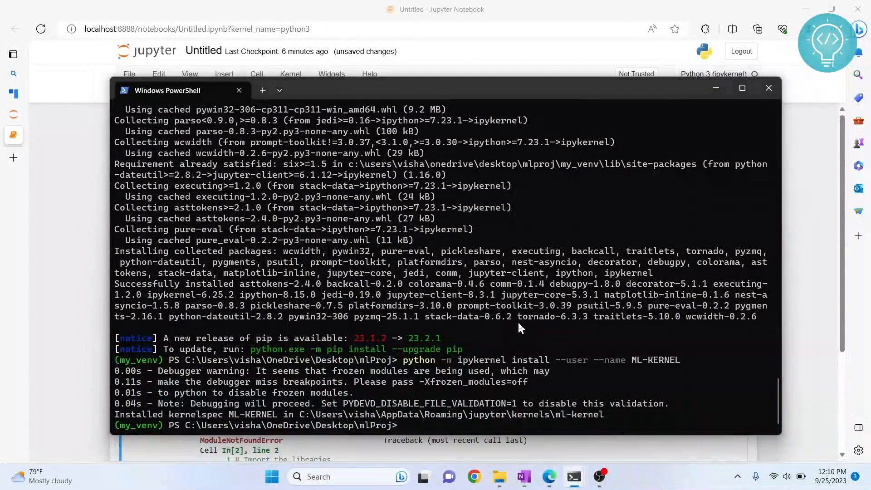
# Confirm ML-KERNEL appears in the Jupyter Home page's New kernel list.
pyautogui.click(769, 87)
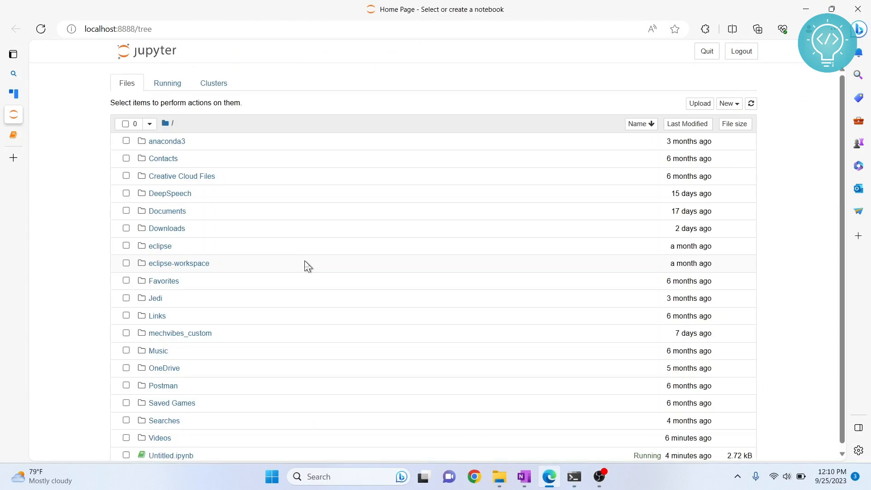
pyautogui.moveTo(699, 104)
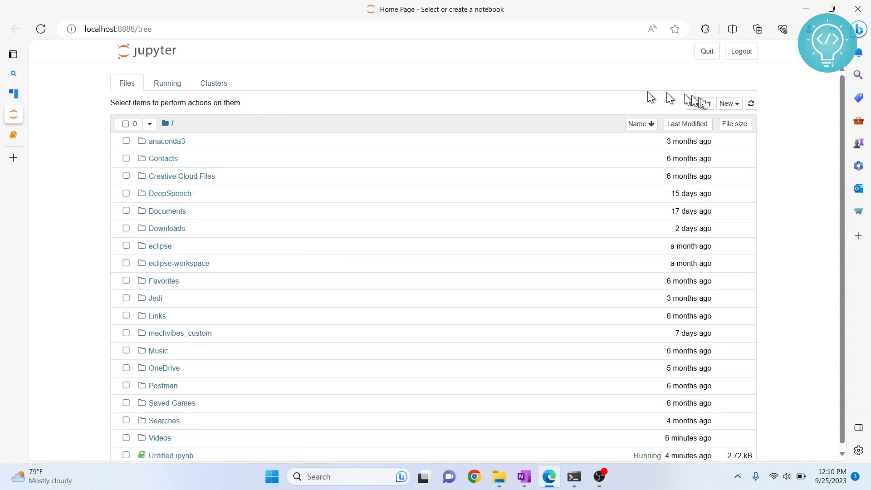
pyautogui.click(729, 104)
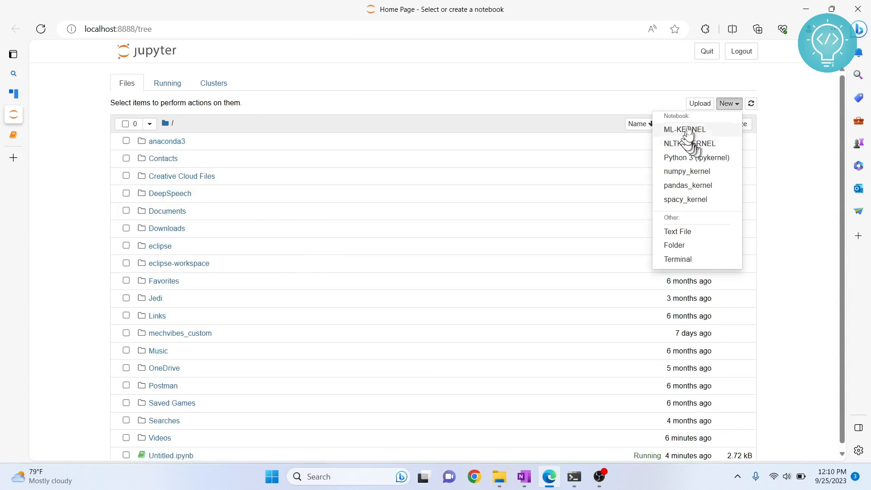
pyautogui.moveTo(698, 134)
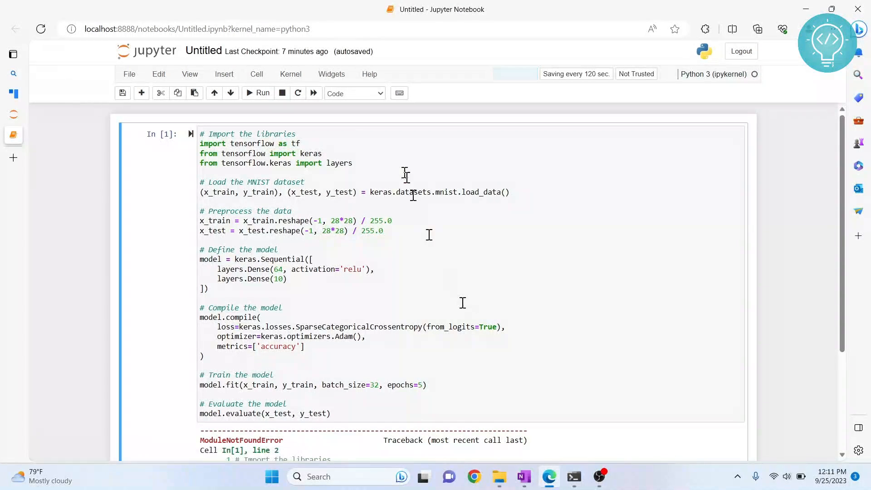
# Change the notebook kernel to ML-KERNEL and run the MNIST training cell.
pyautogui.click(291, 74)
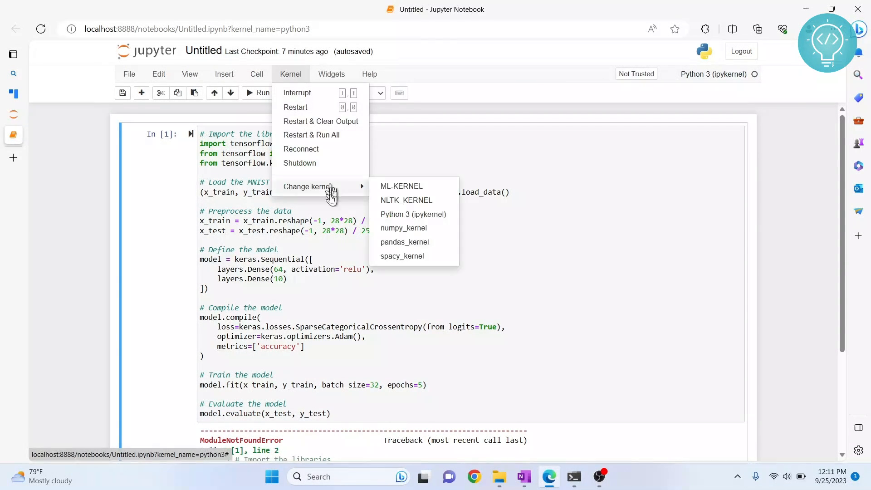
pyautogui.moveTo(394, 190)
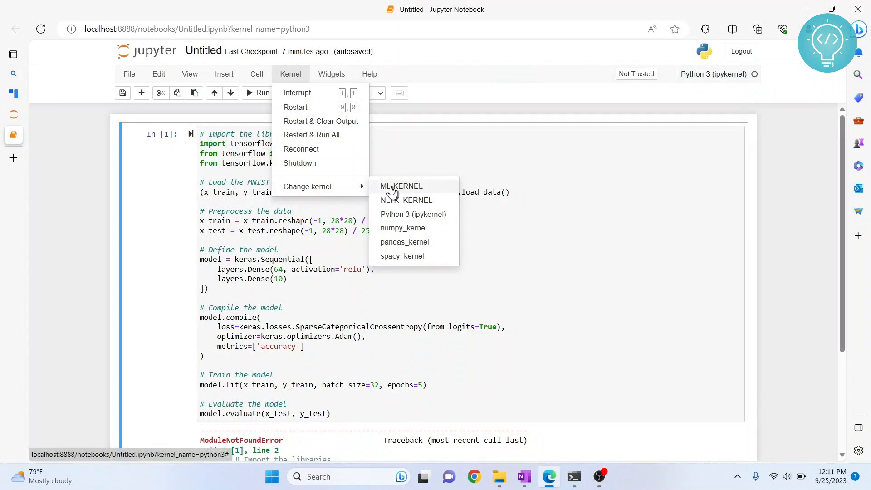
pyautogui.click(401, 186)
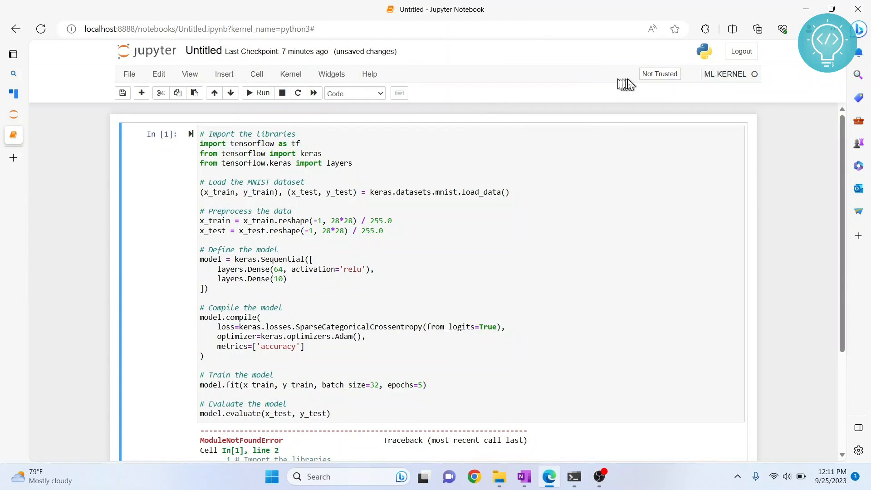
pyautogui.scroll(-3)
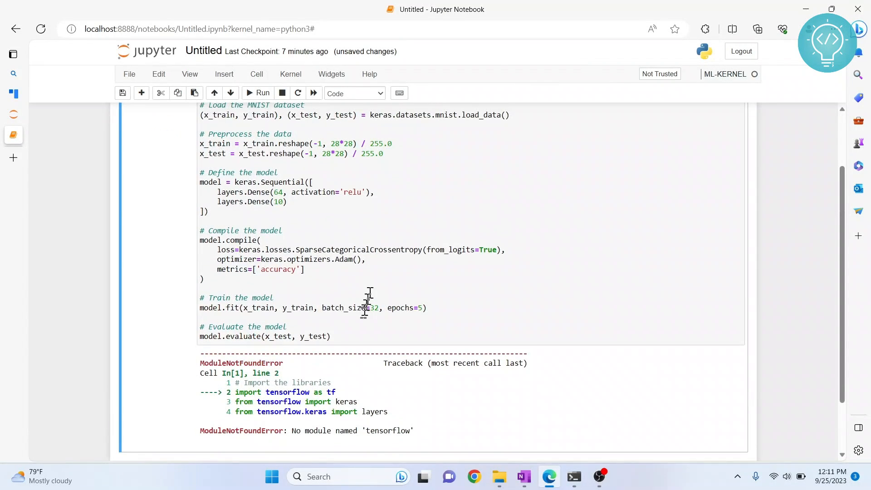
pyautogui.click(257, 93)
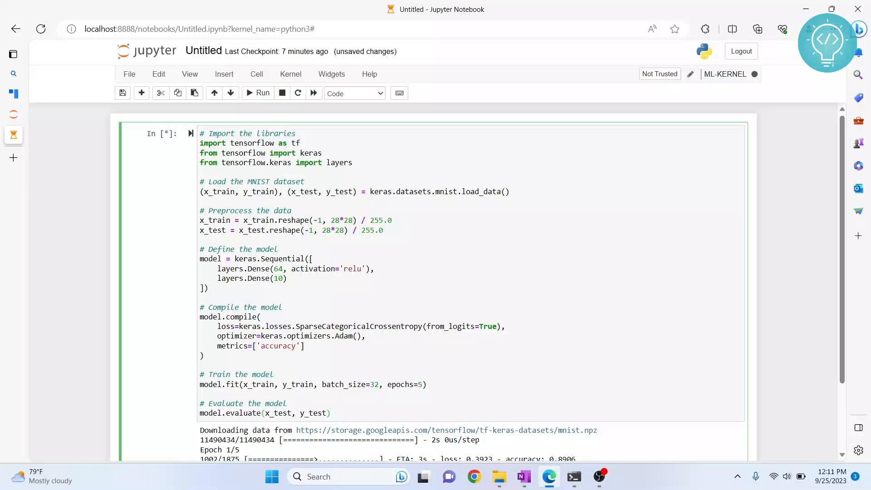
pyautogui.scroll(-3)
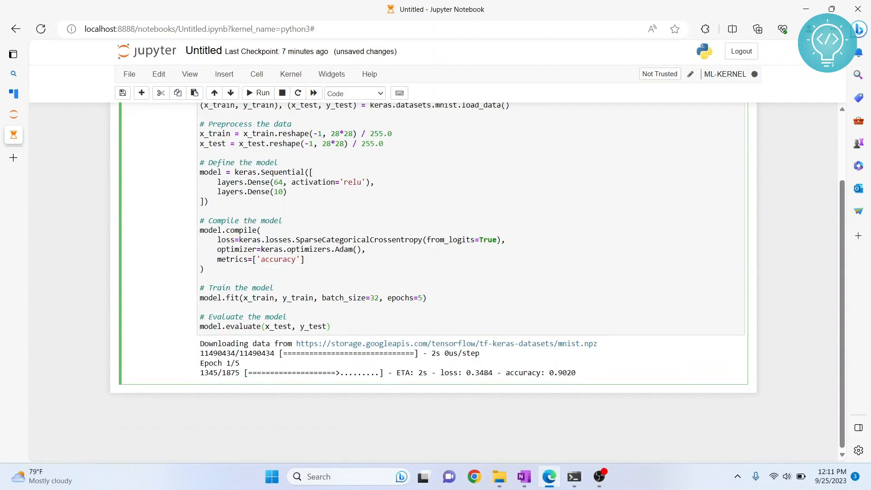